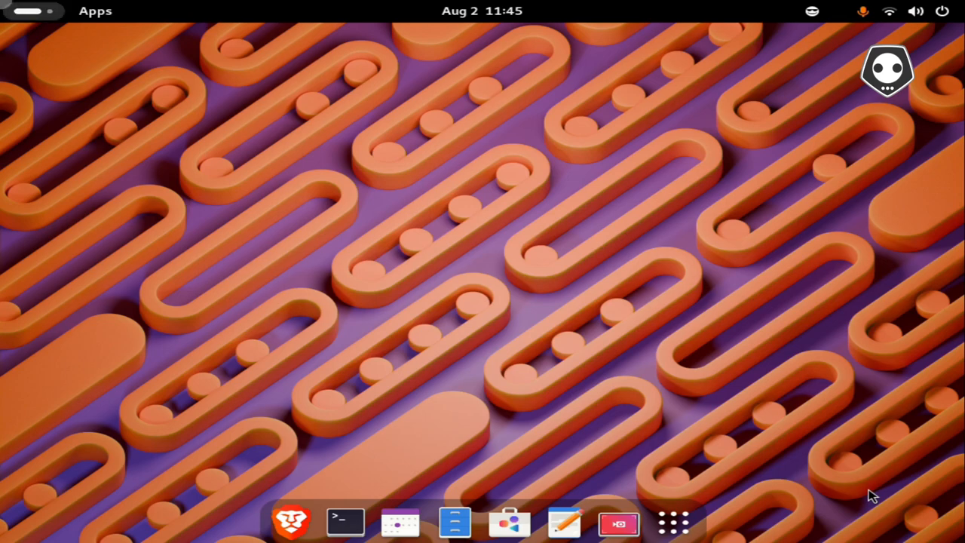
Briefly show the home folder in Files, then bring up the emoji picker from the top bar.
left_click(455, 521)
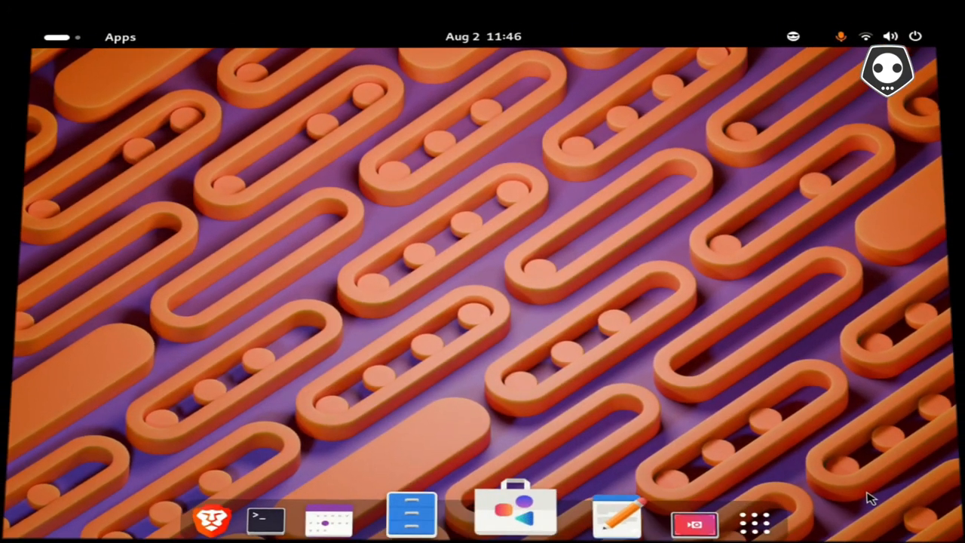
left_click(410, 515)
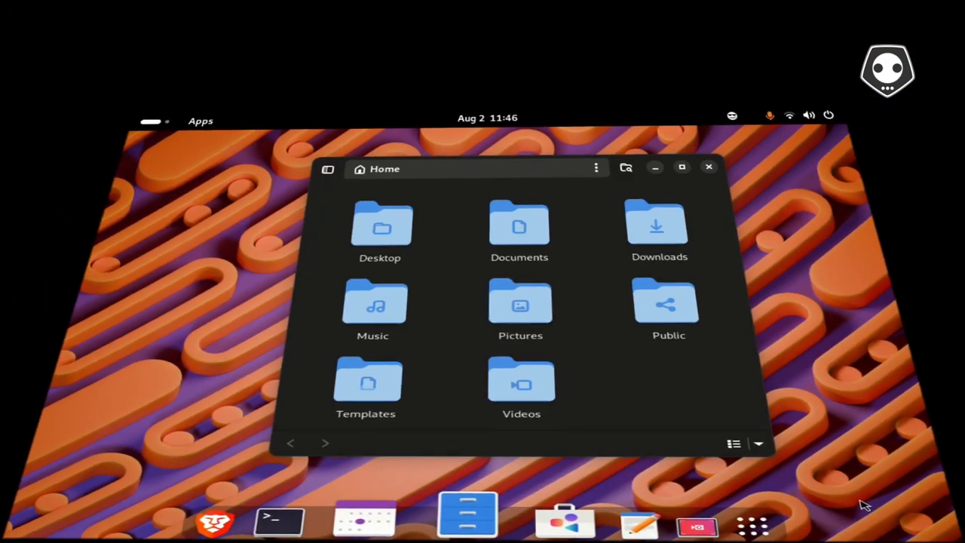
left_click(708, 166)
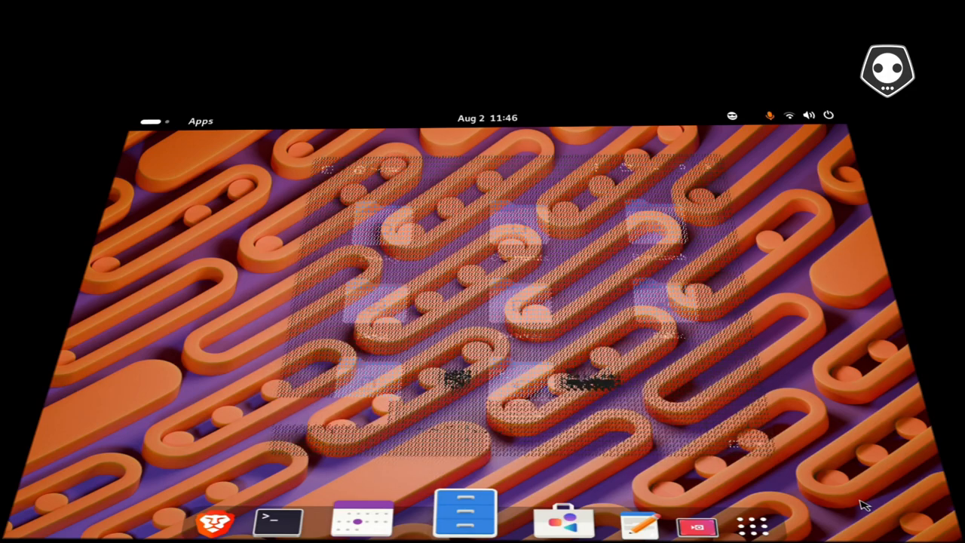
left_click(464, 516)
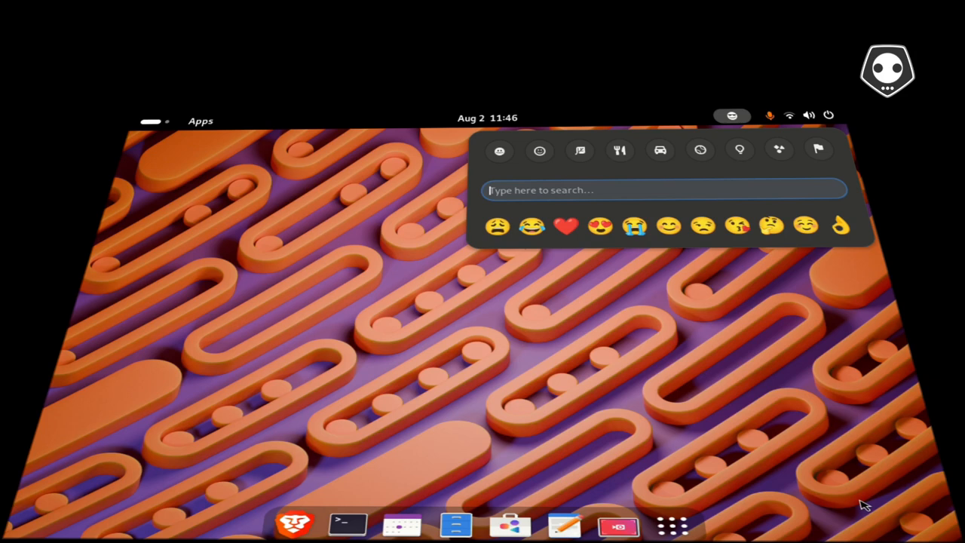
Browse the Animals & Nature emoji category, then dismiss the picker.
left_click(579, 151)
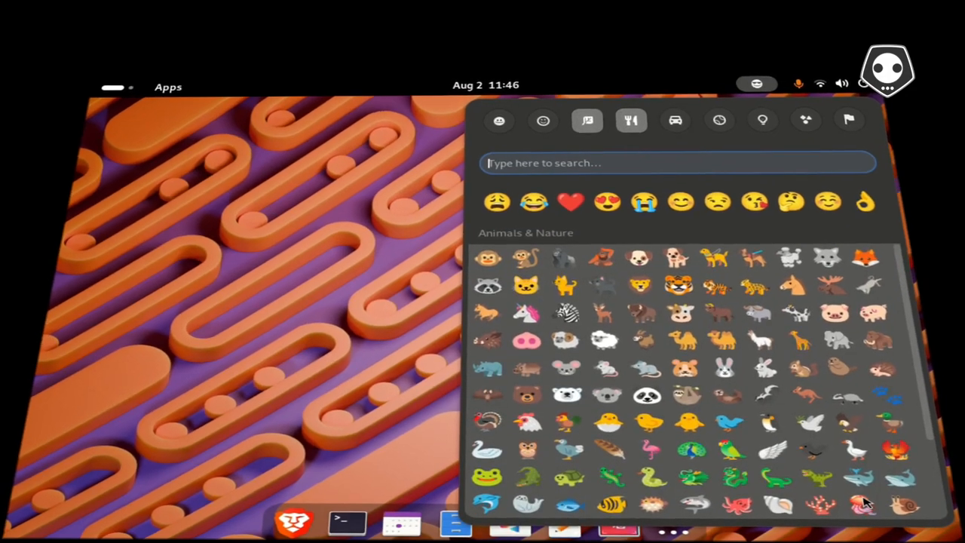
left_click(630, 120)
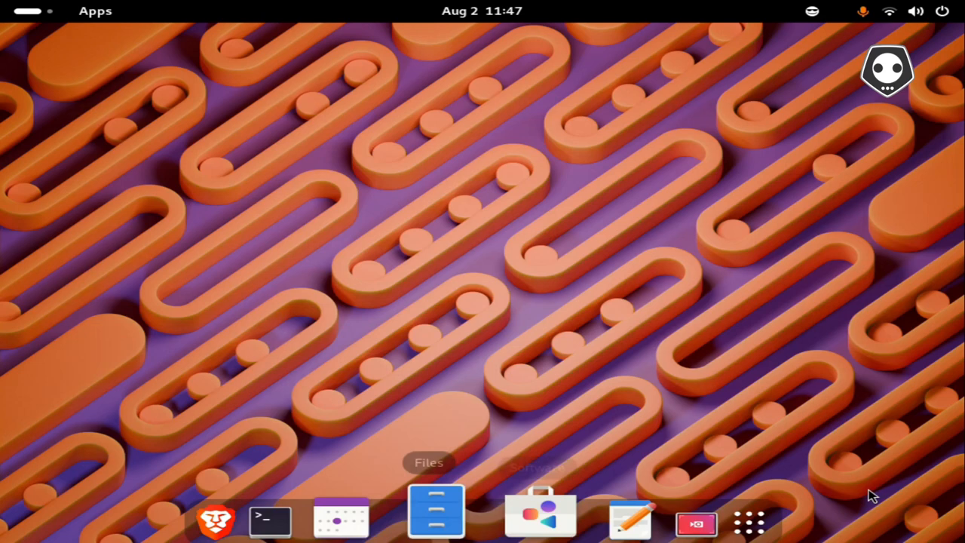
Search GNOME Software for 'twe' and confirm GNOME Tweaks shows as Installed.
left_click(436, 515)
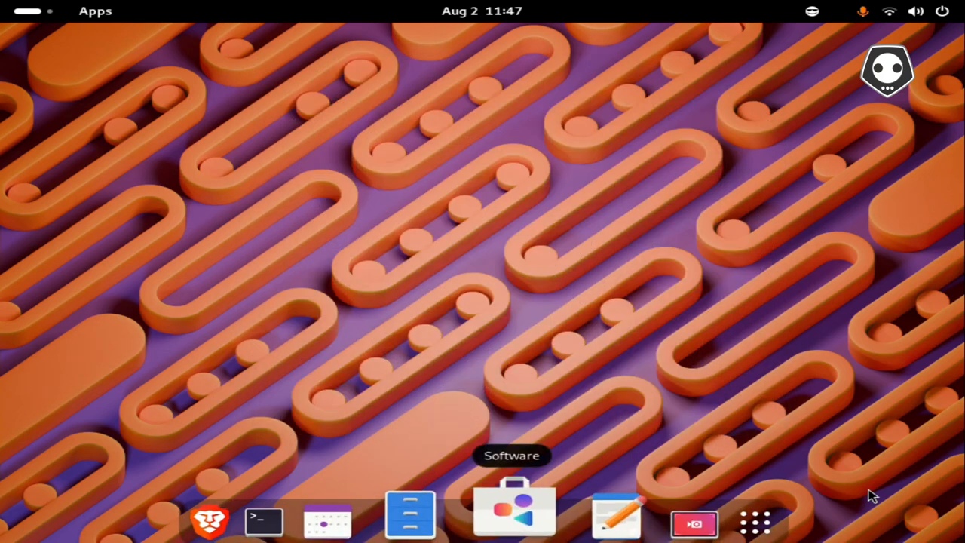
left_click(515, 512)
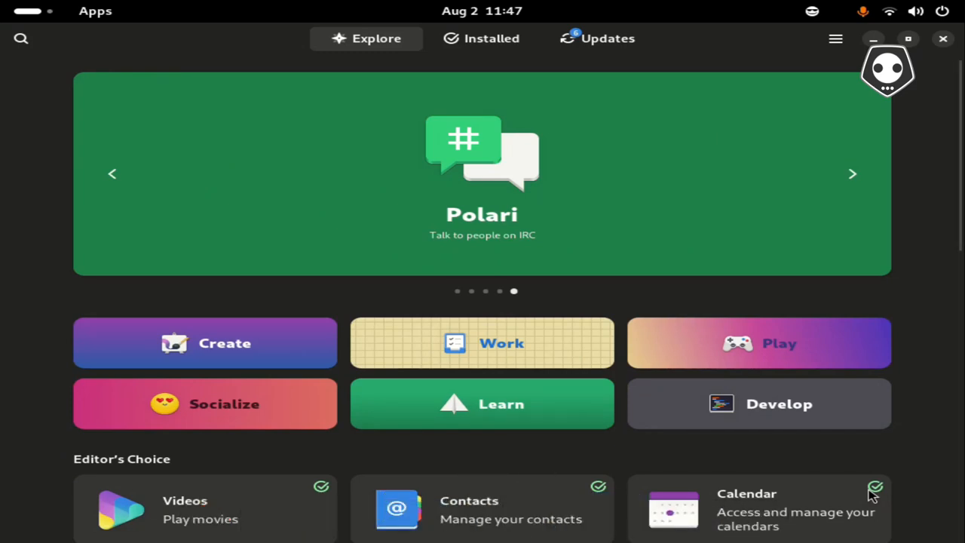
left_click(21, 39)
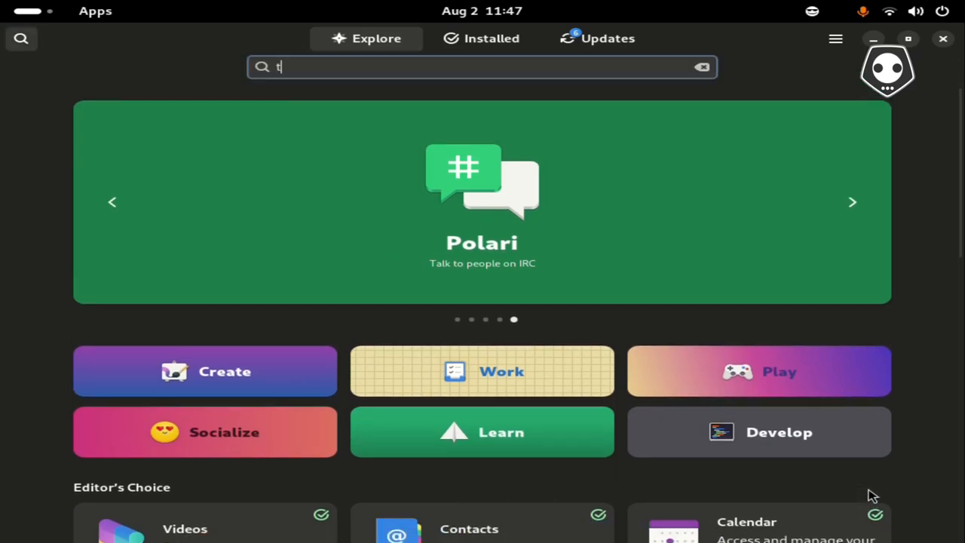
type("we")
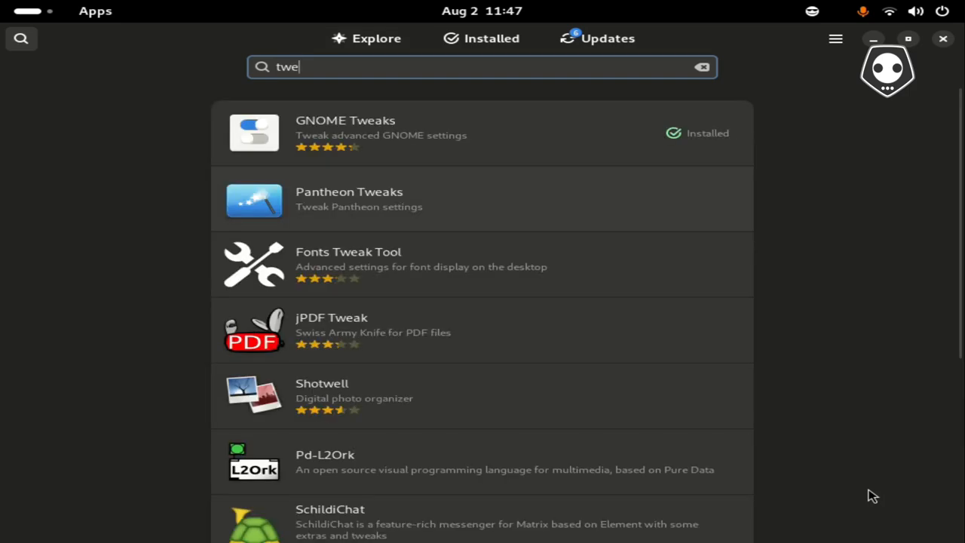
key("BackSpace")
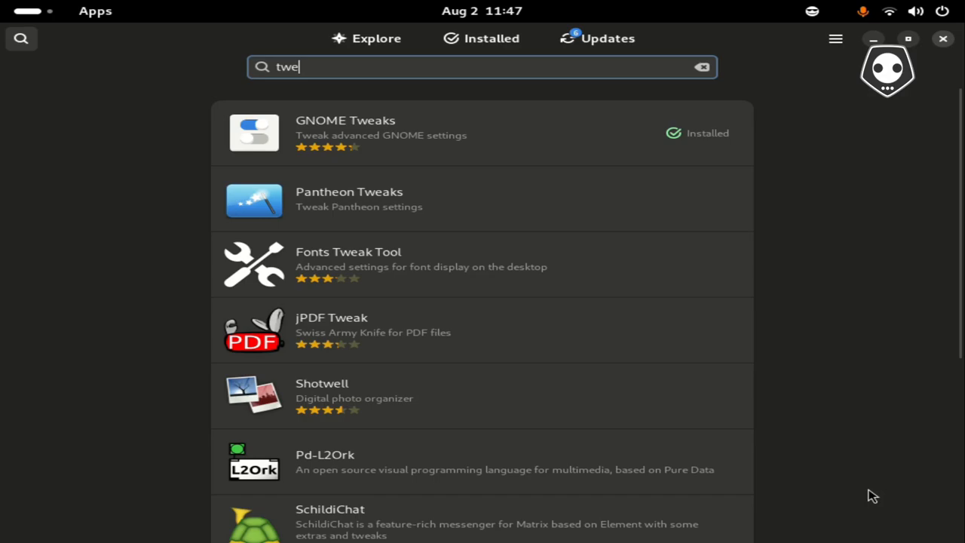
Find Tweaks in the Show Apps grid by typing 'tw'.
left_click(943, 39)
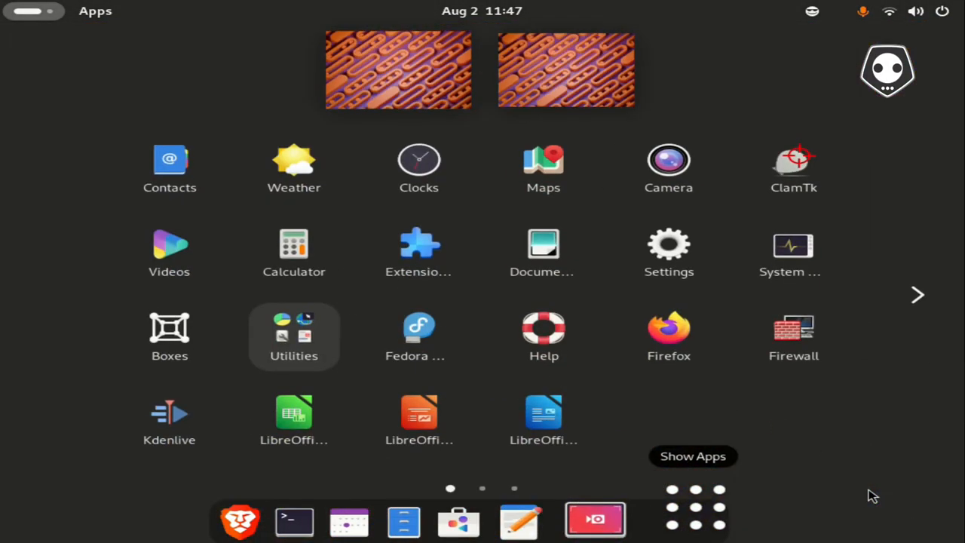
type("tw")
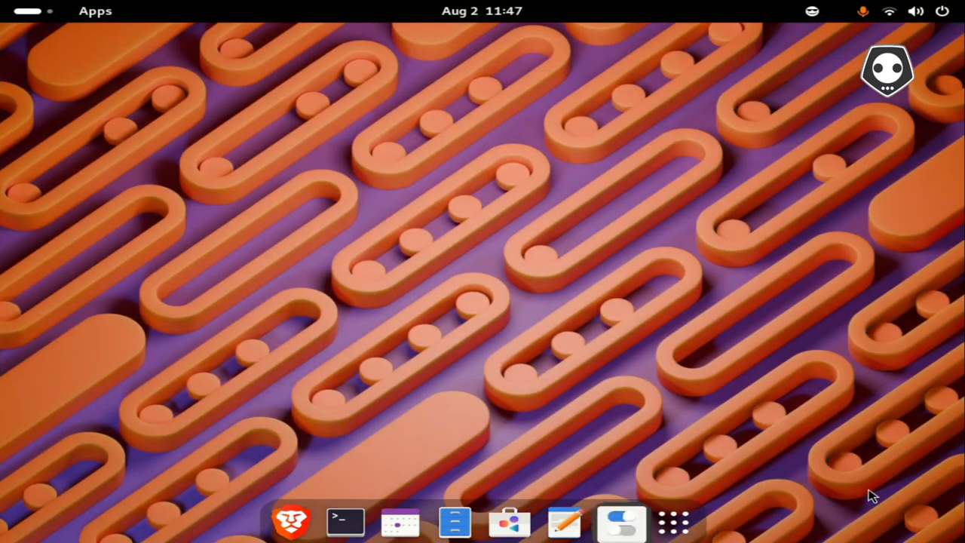
Review the Windows titlebar actions and buttons settings in GNOME Tweaks, then close it.
left_click(622, 522)
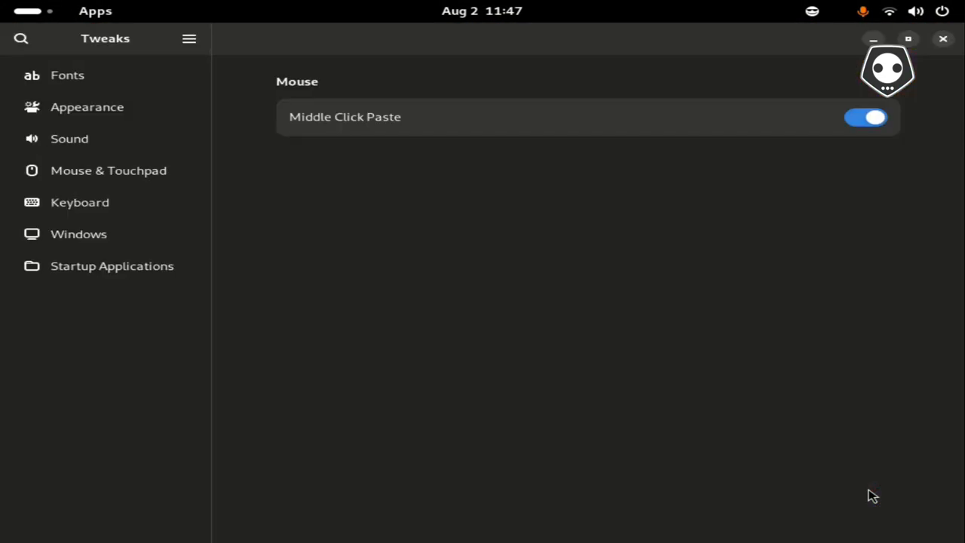
left_click(78, 233)
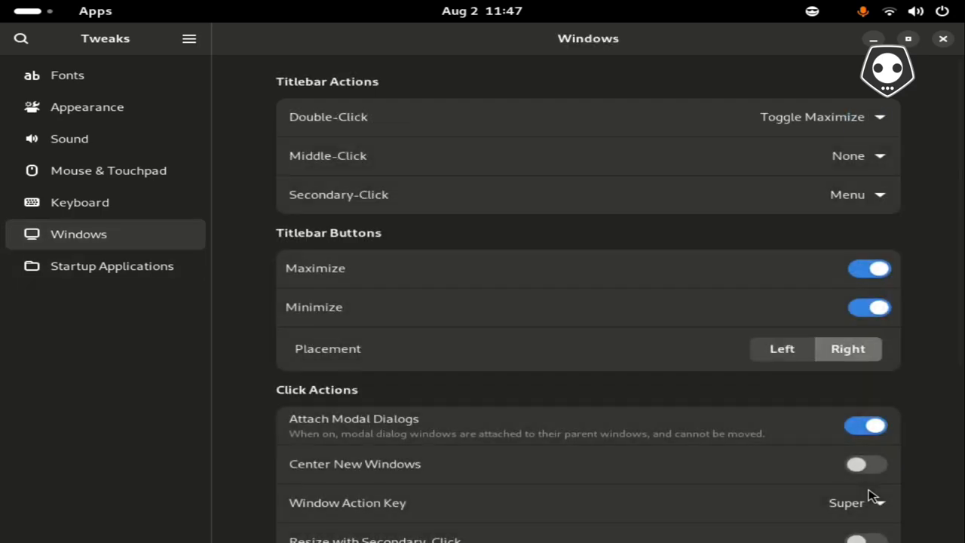
left_click(869, 269)
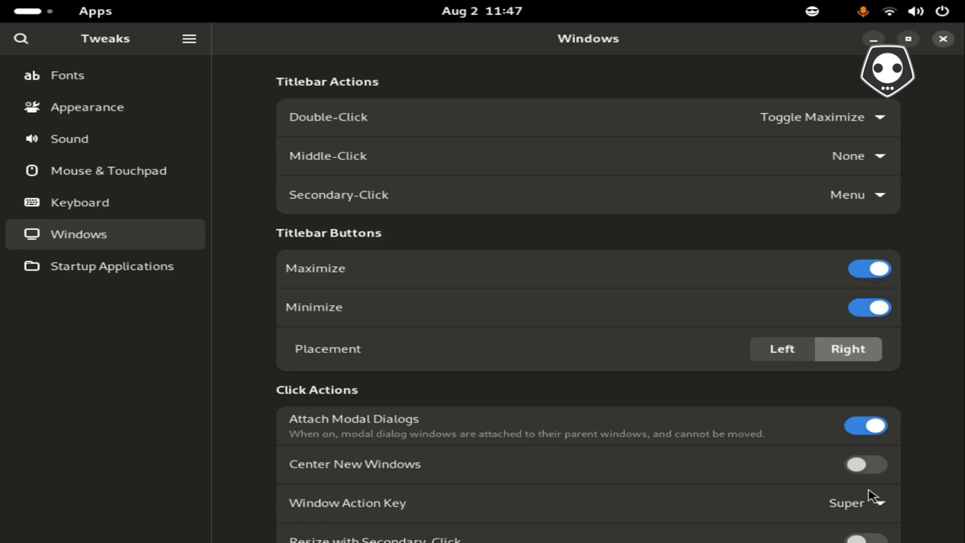
left_click(942, 40)
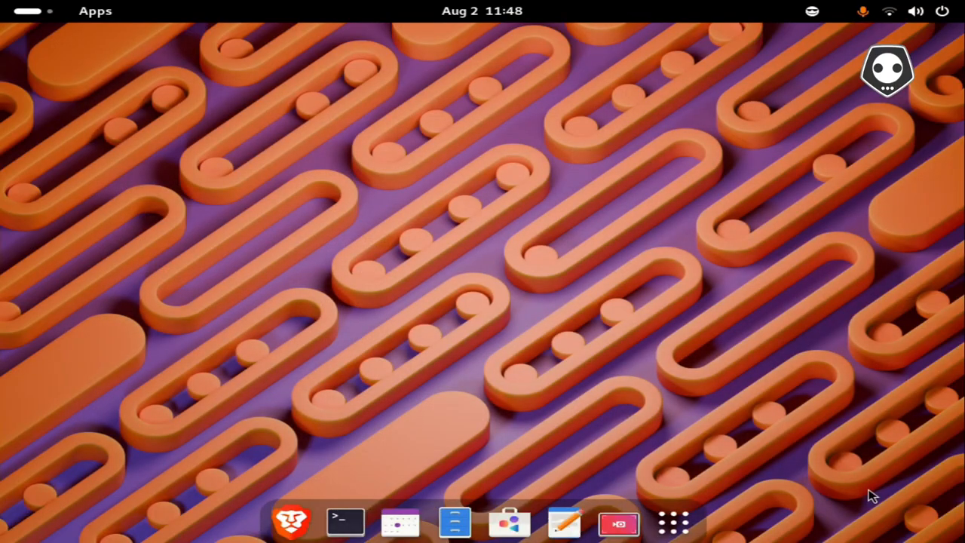
mouse_move(693, 522)
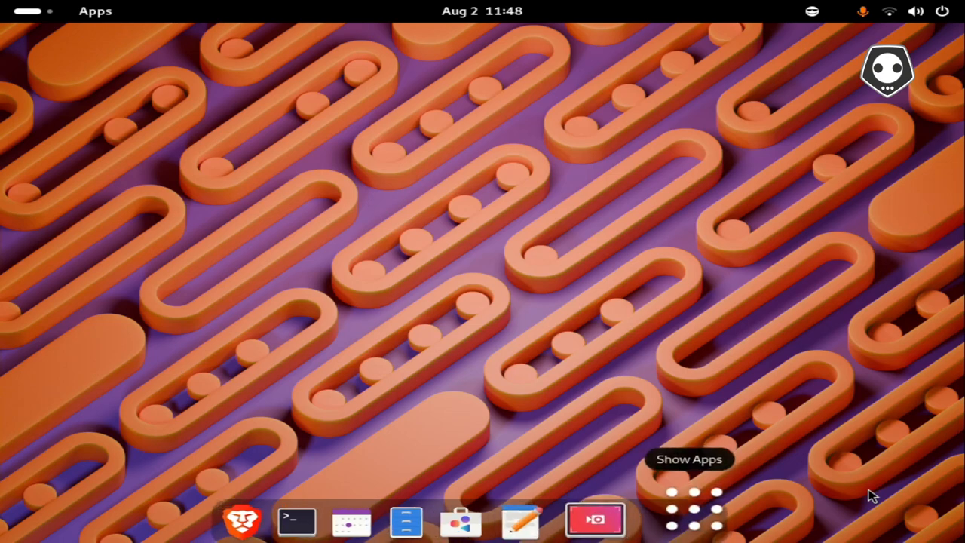
Launch Extension Manager from the app grid, minimize it briefly, and restore its Installed list.
left_click(693, 515)
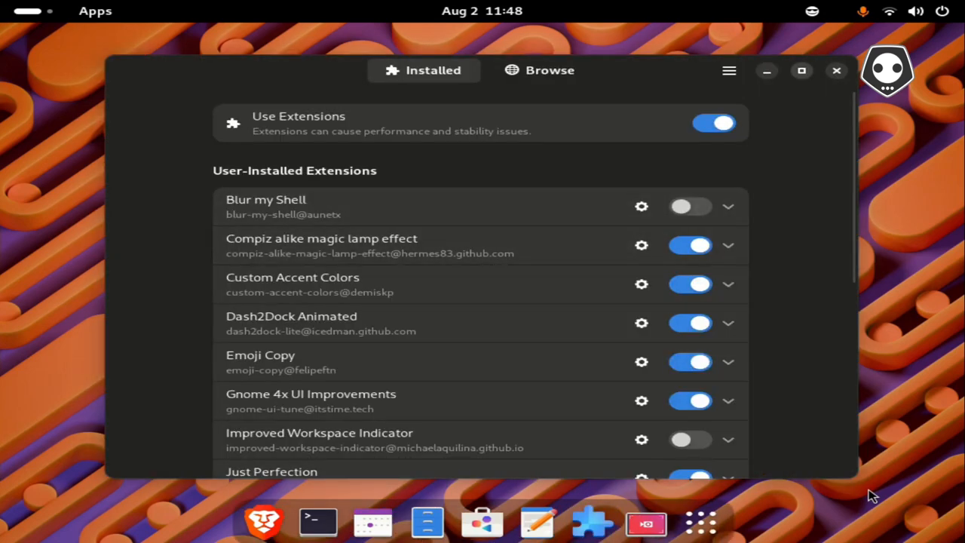
left_click(802, 71)
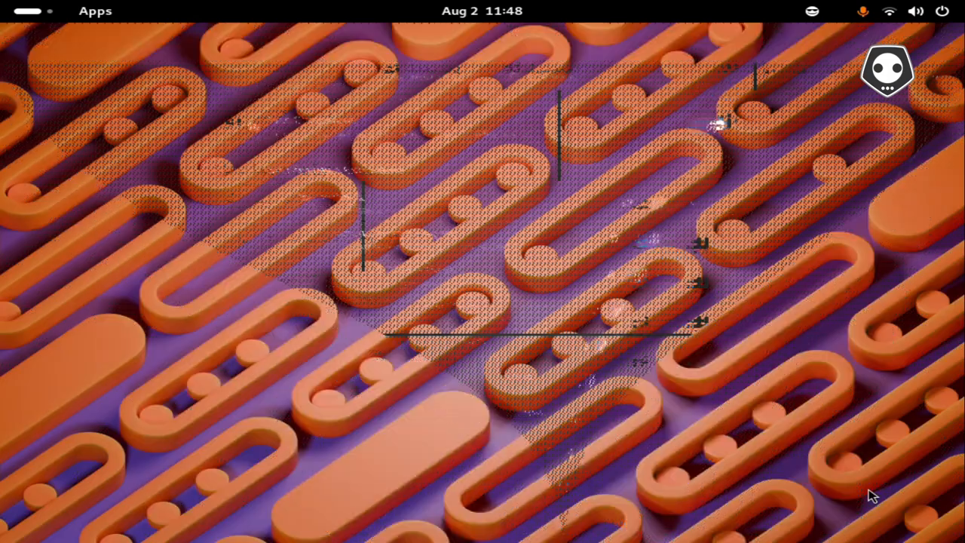
key("Super")
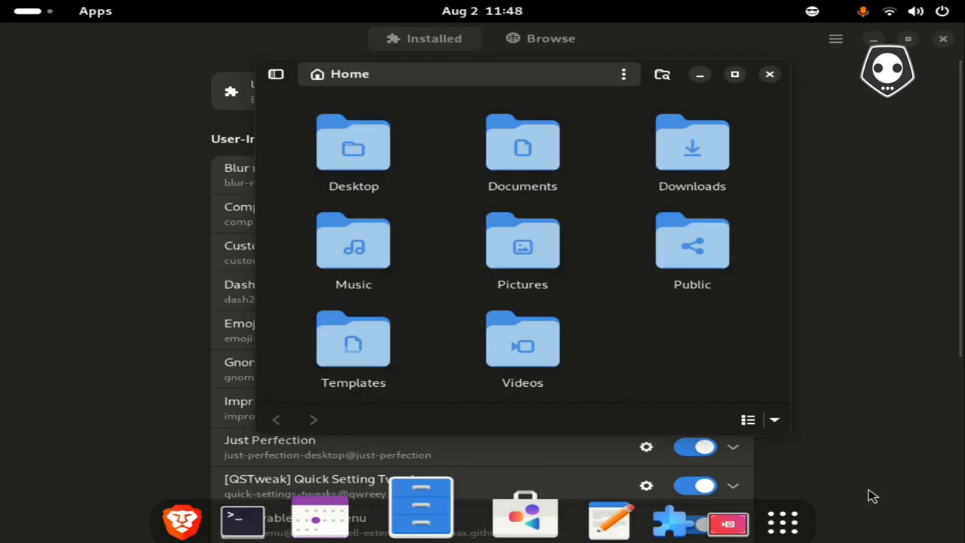
left_click(769, 73)
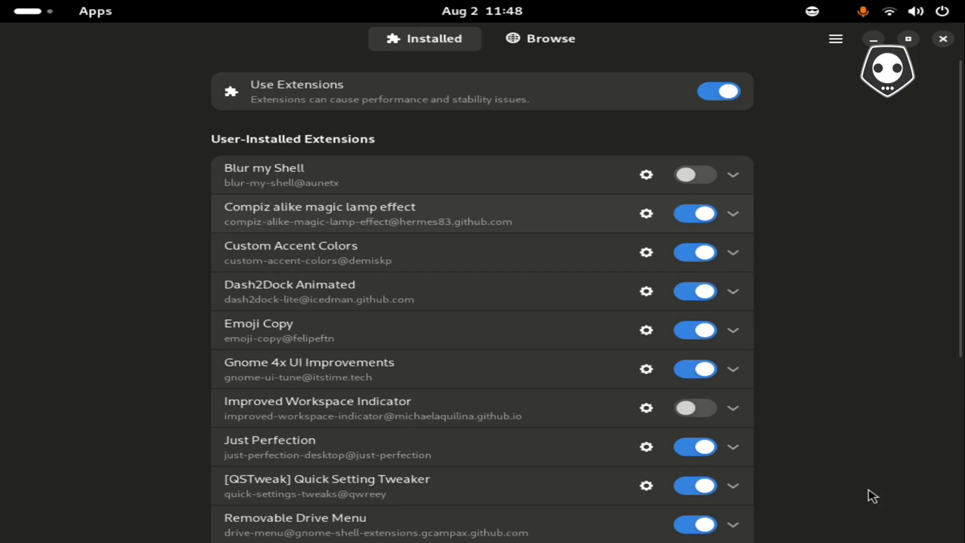
Search Browse for 'geno', finding only Phi: Pi-hole Indicator, then return to Installed.
left_click(540, 39)
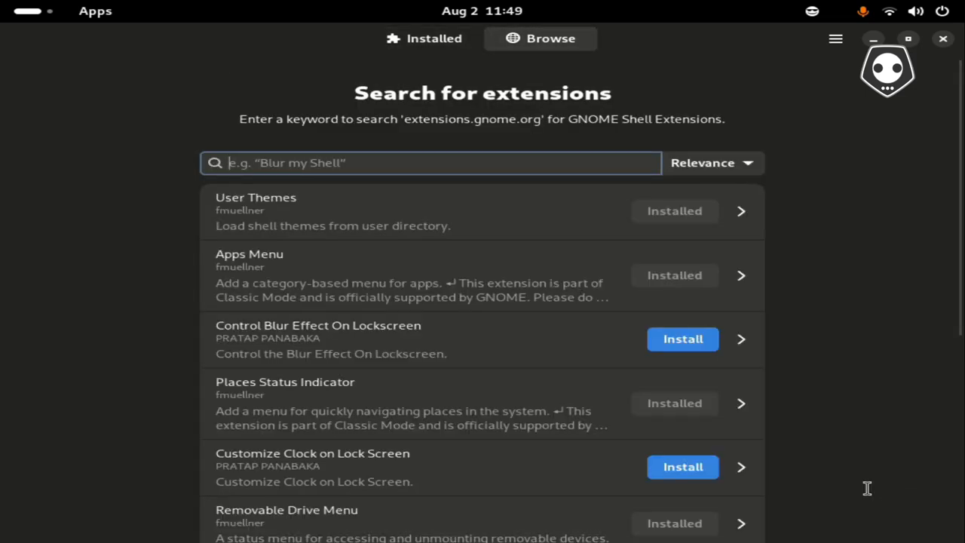
mouse_move(872, 495)
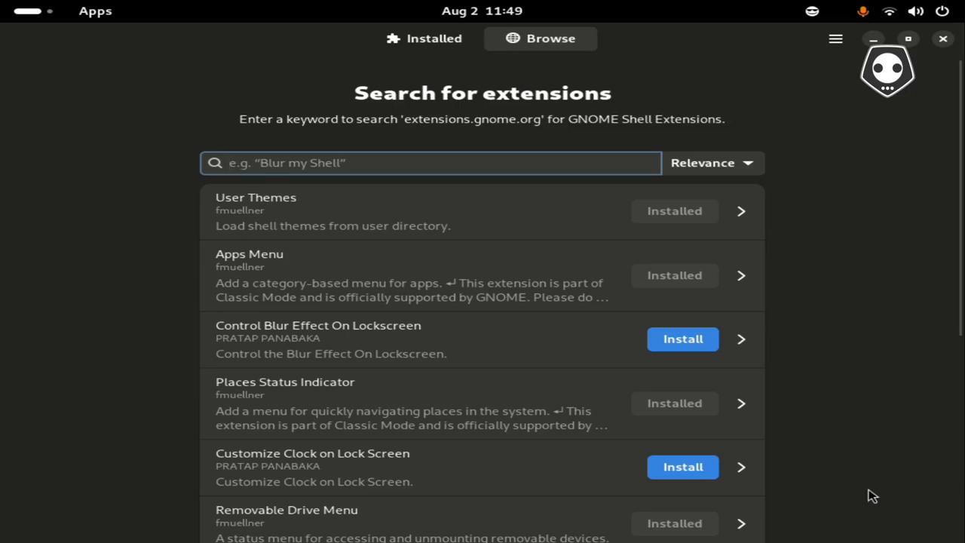
left_click(431, 162)
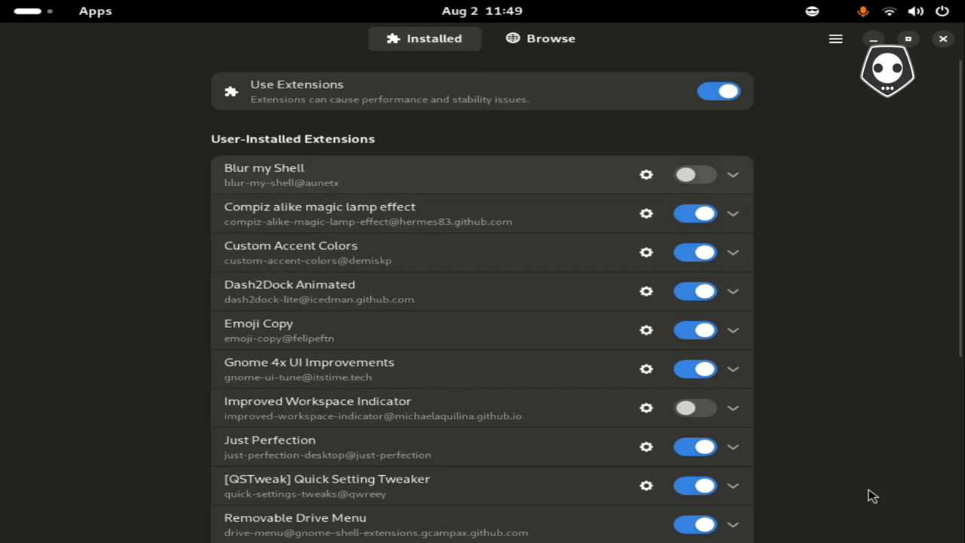
left_click(540, 39)
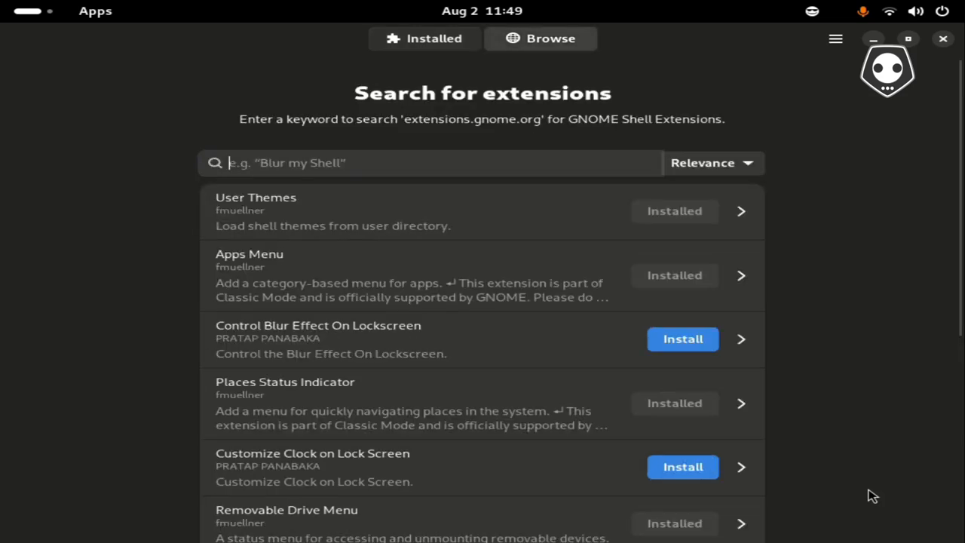
left_click(430, 163)
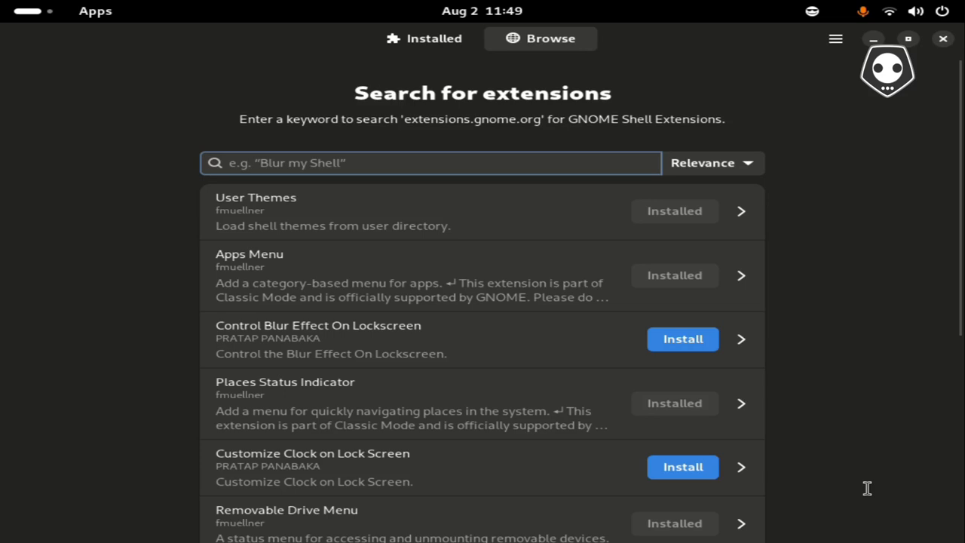
type("g")
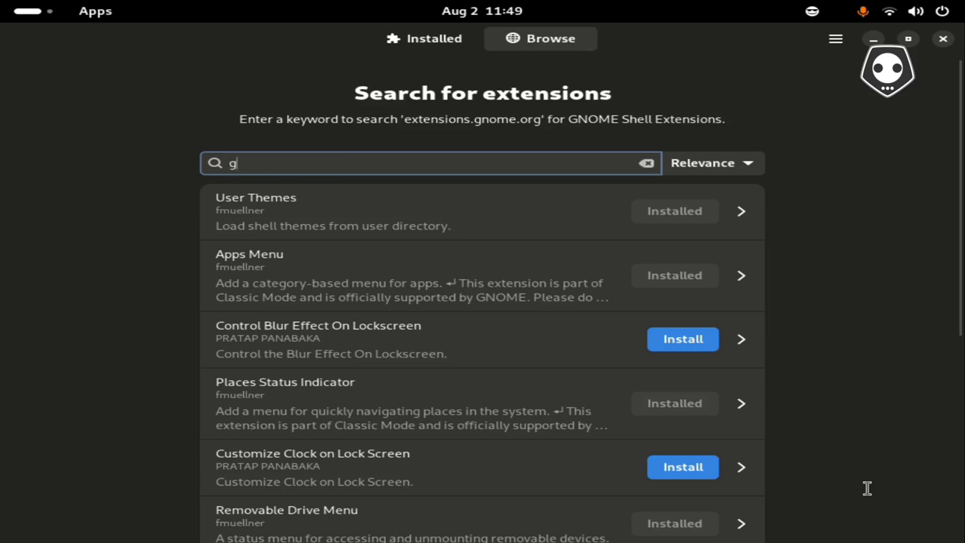
type("eno")
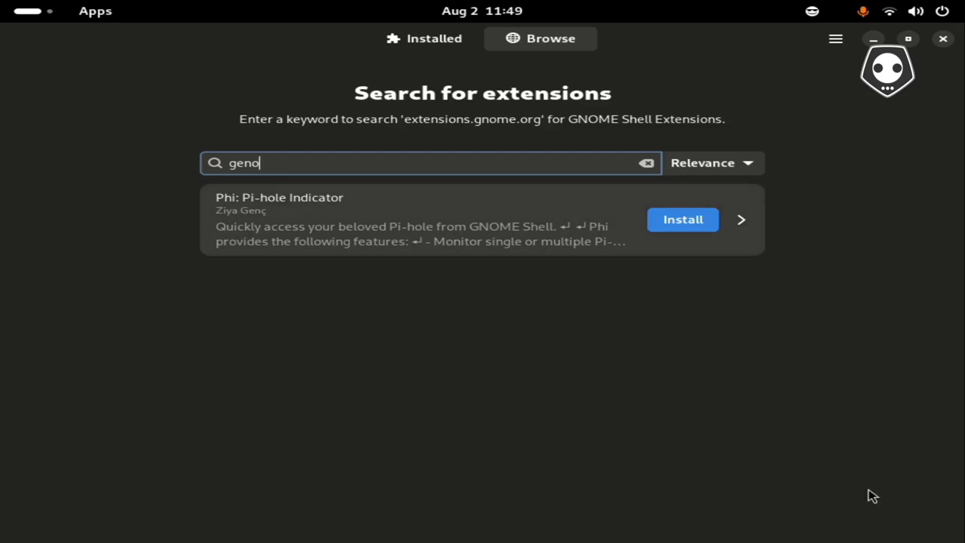
left_click(423, 39)
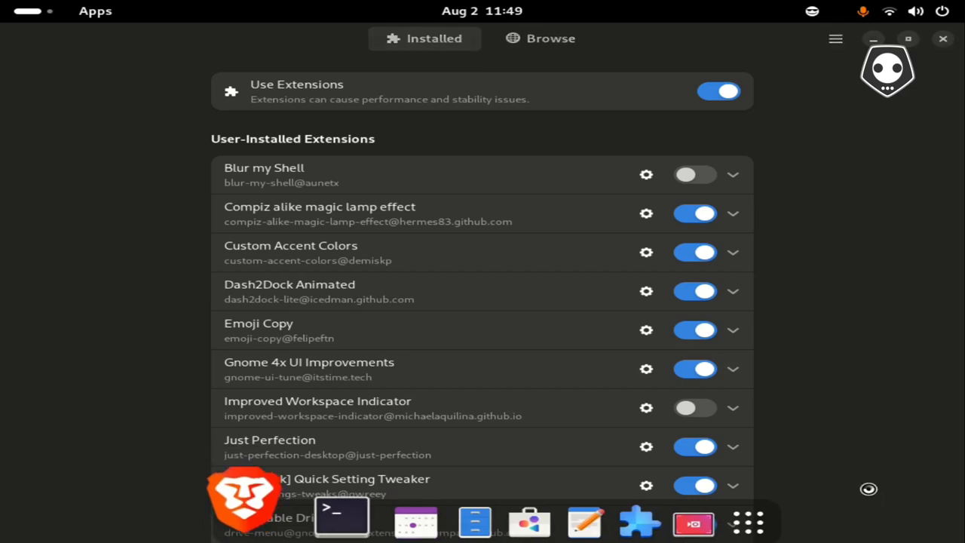
left_click(244, 501)
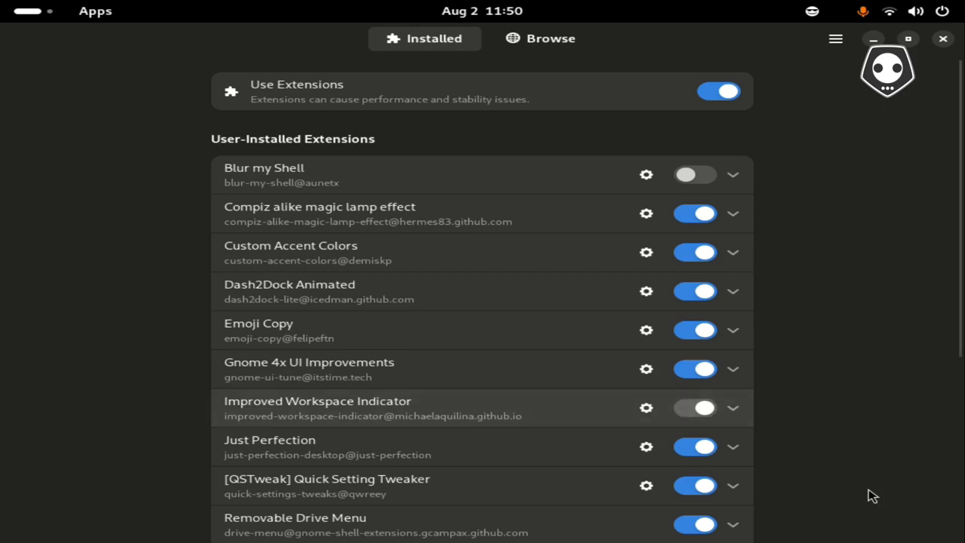
Switch Improved Workspace Indicator on then off again, and put the Extensions window away.
left_click(694, 408)
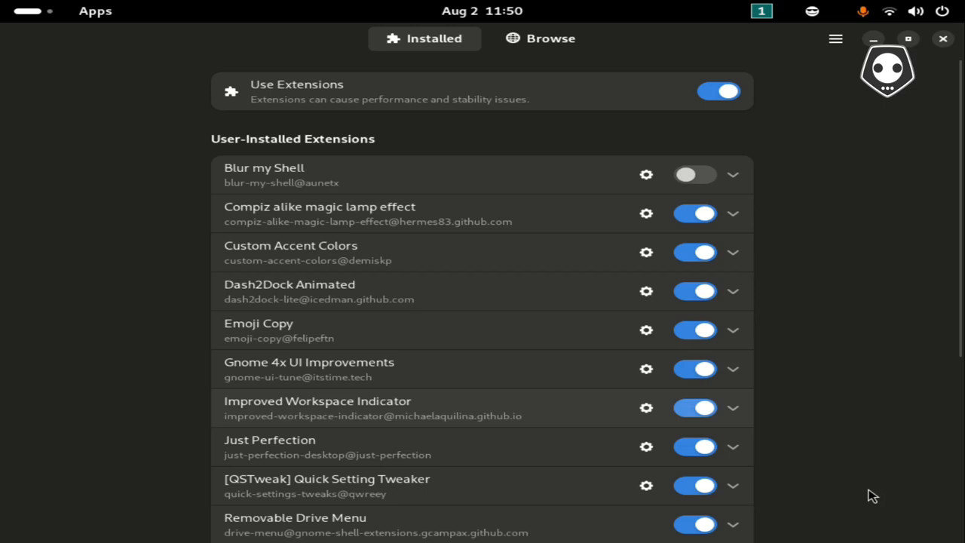
left_click(694, 407)
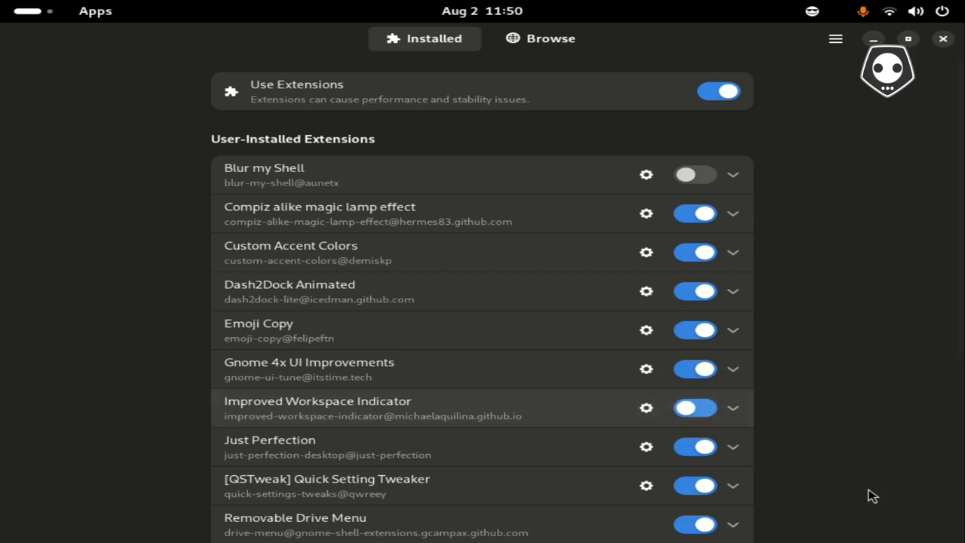
left_click(694, 407)
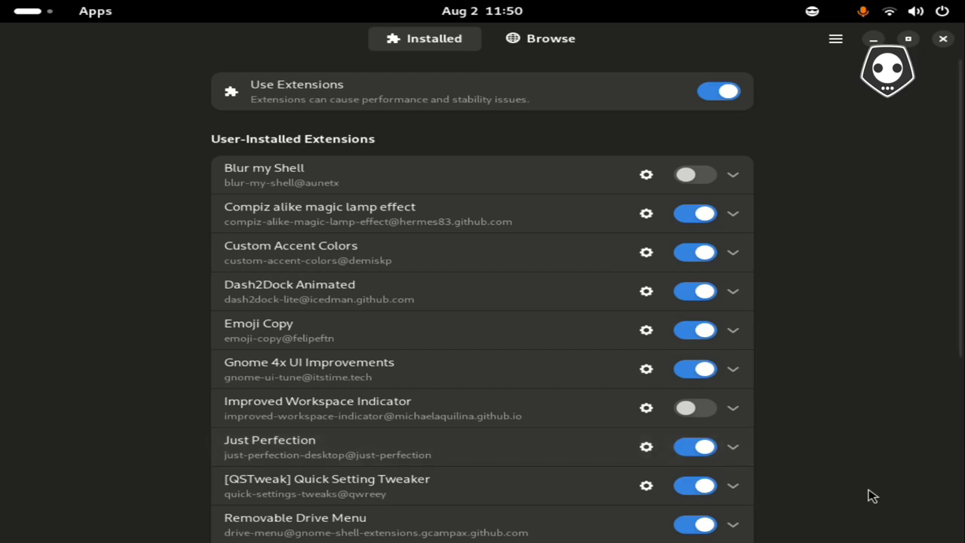
left_click(943, 40)
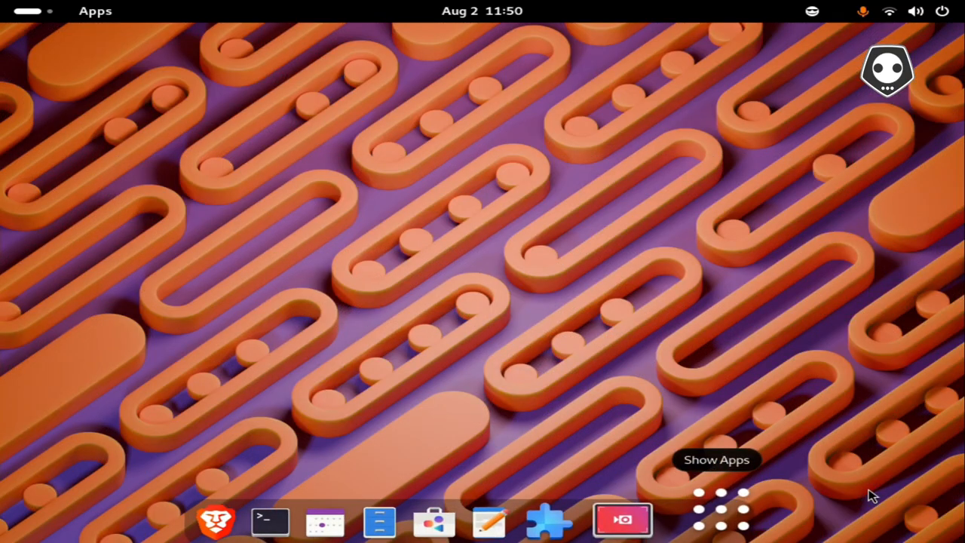
Launch Settings from the app grid, land on Online Accounts and maximize the window.
left_click(718, 510)
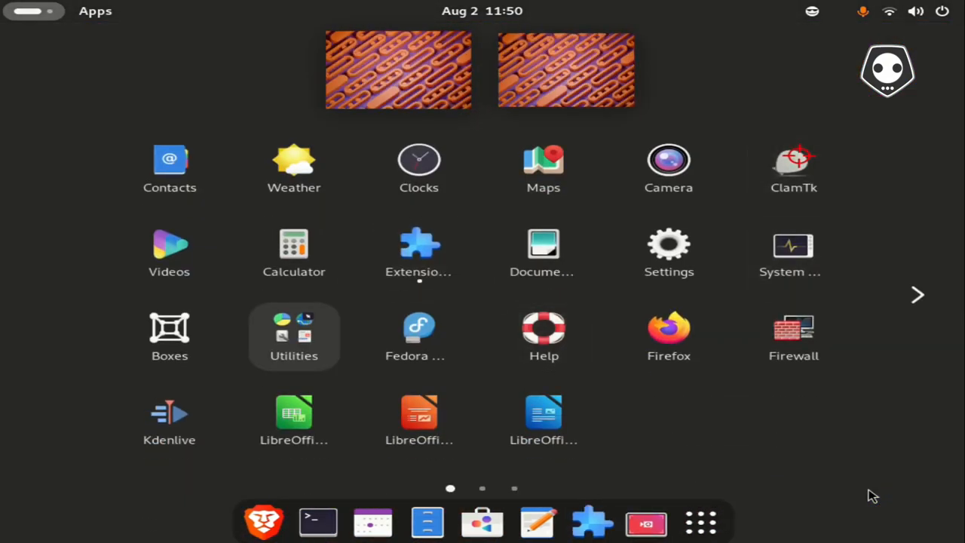
left_click(669, 253)
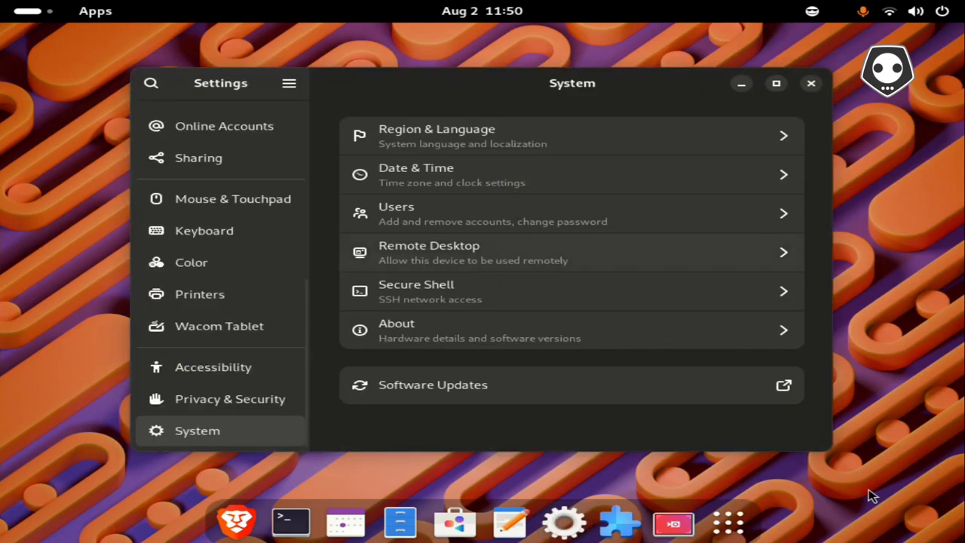
left_click(223, 127)
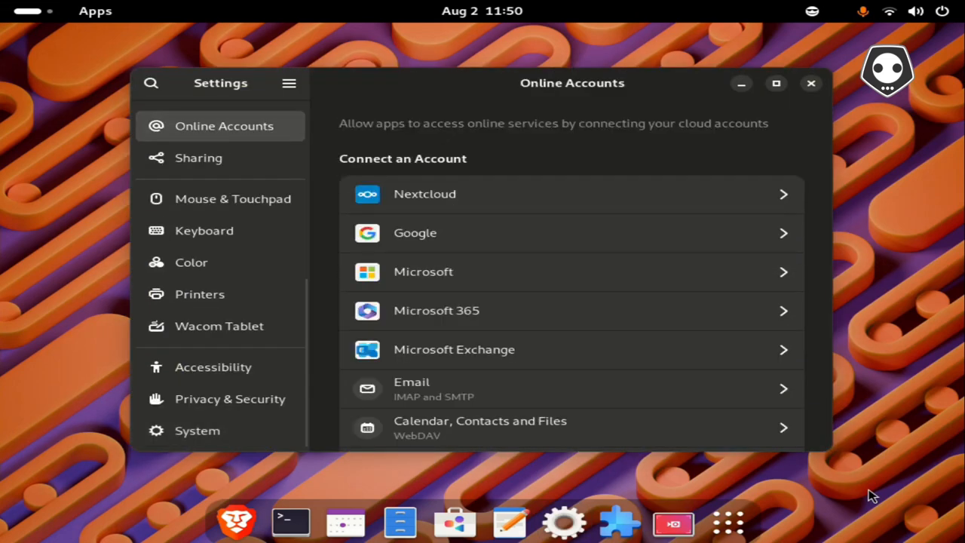
left_click(775, 83)
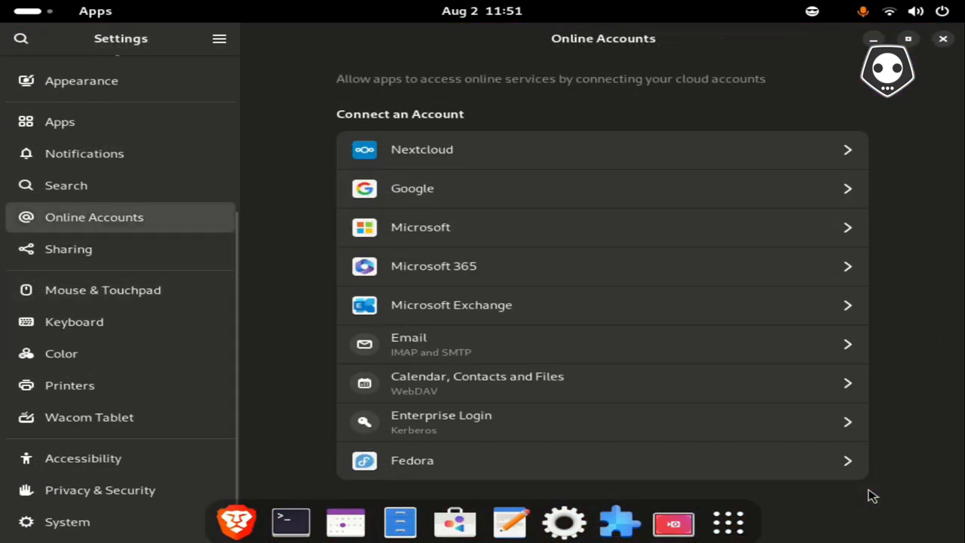
scroll("up", 3)
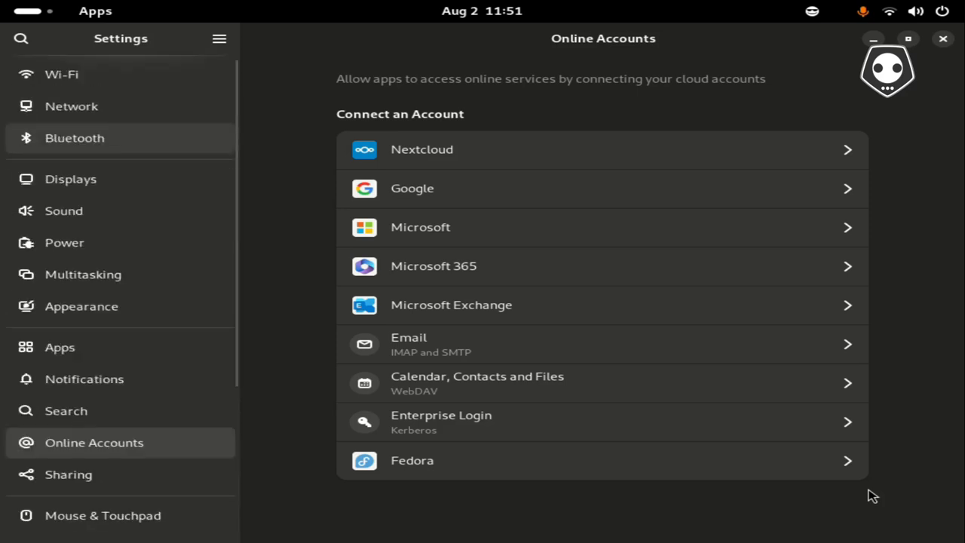
Tour Wi-Fi, Bluetooth, Sound, Multitasking, Appearance and Notifications, then close Settings.
left_click(62, 74)
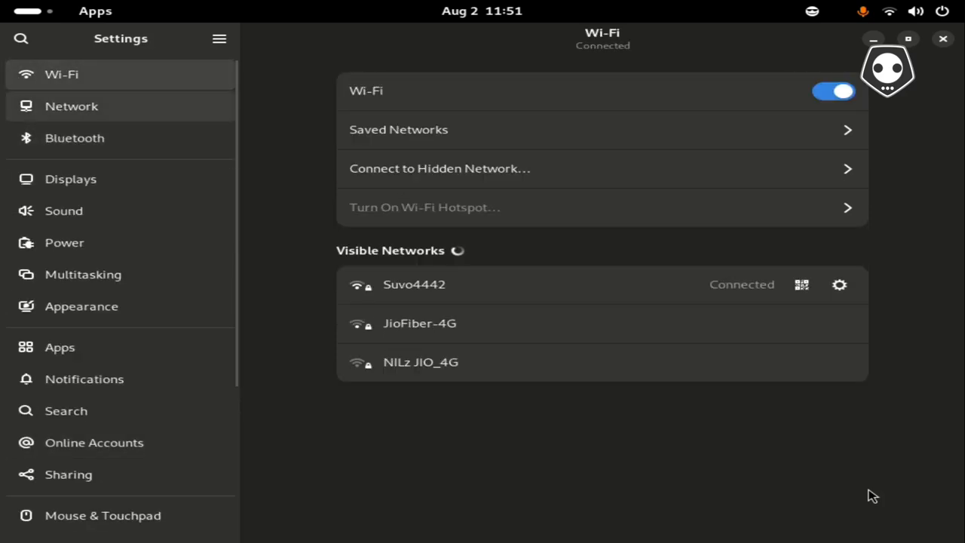
left_click(74, 139)
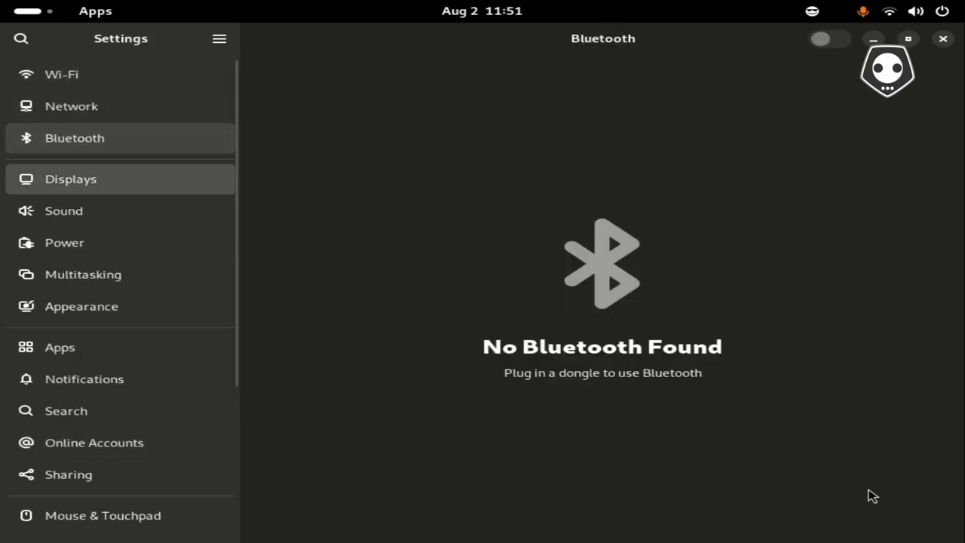
left_click(64, 211)
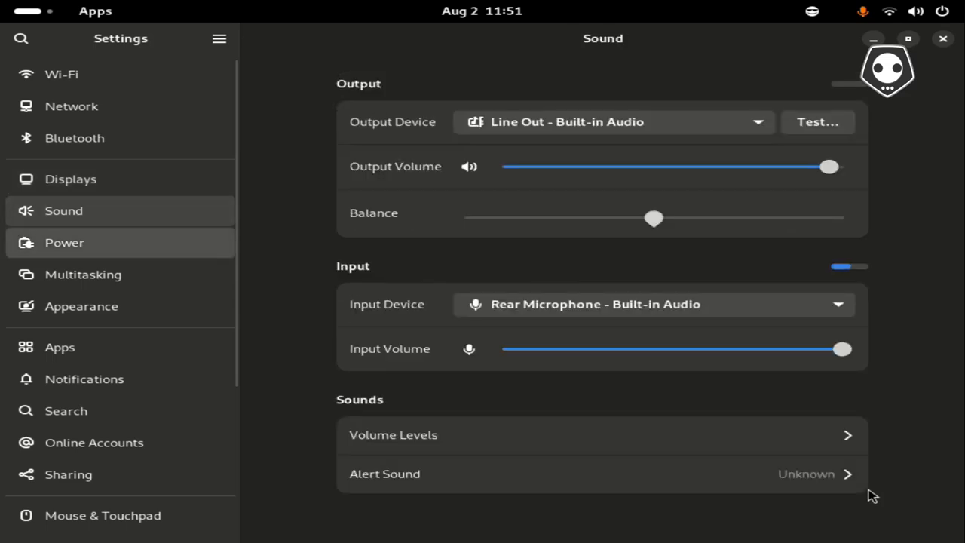
left_click(83, 274)
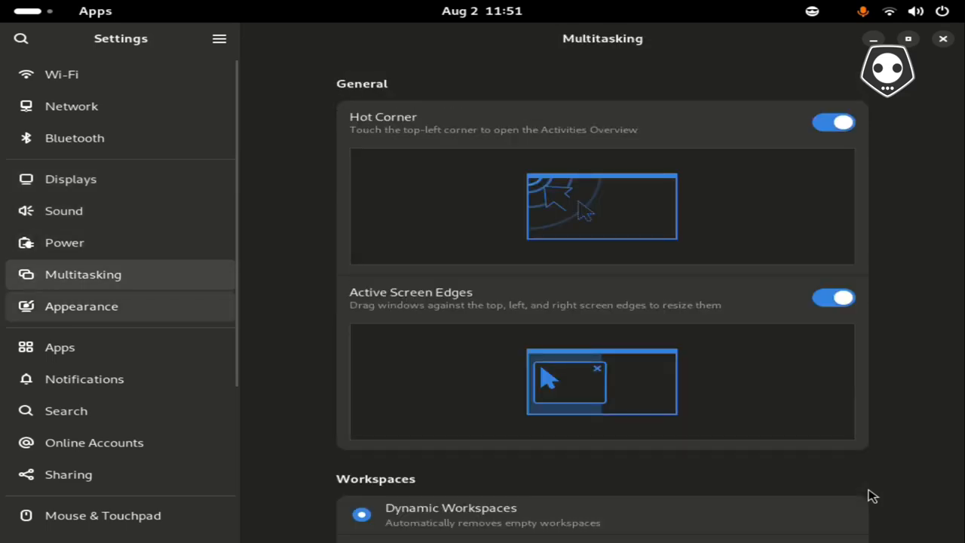
scroll("down", 3)
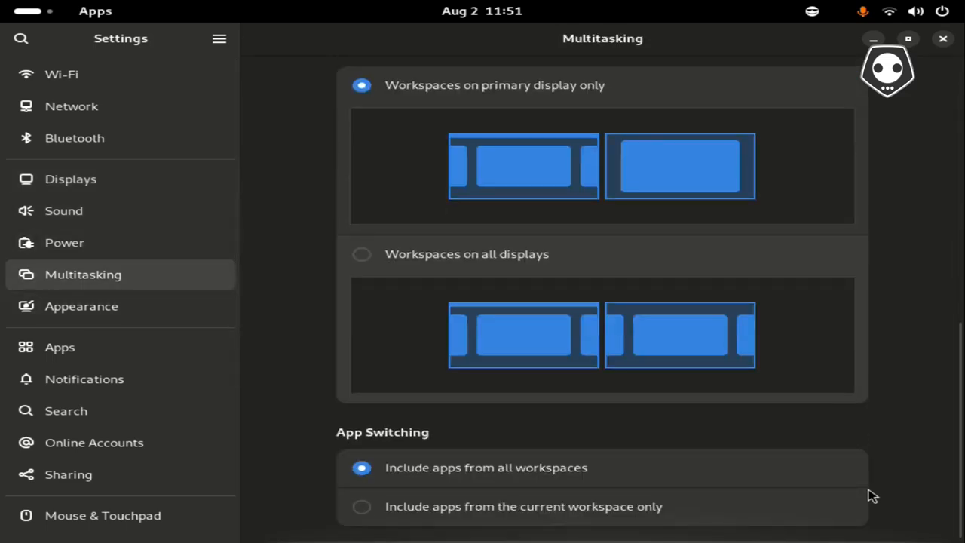
left_click(82, 306)
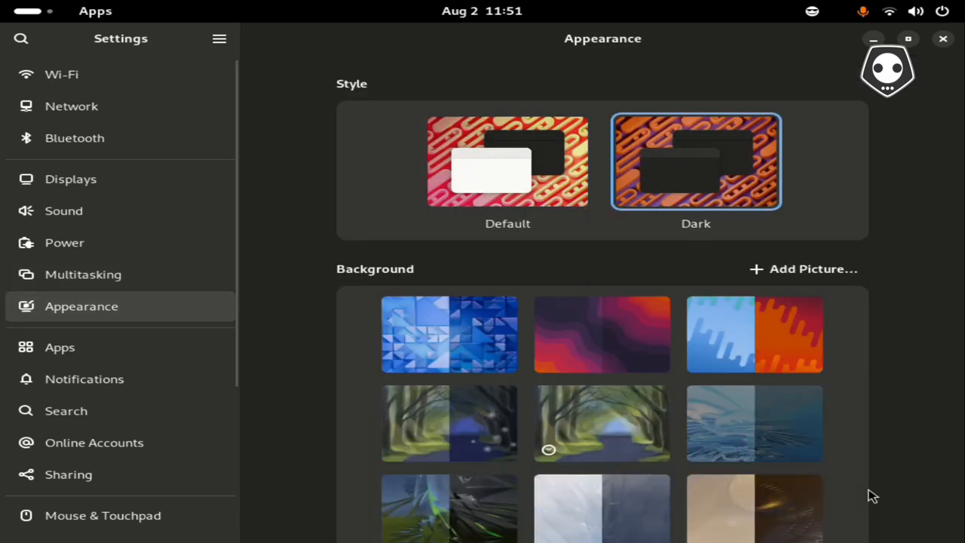
left_click(84, 379)
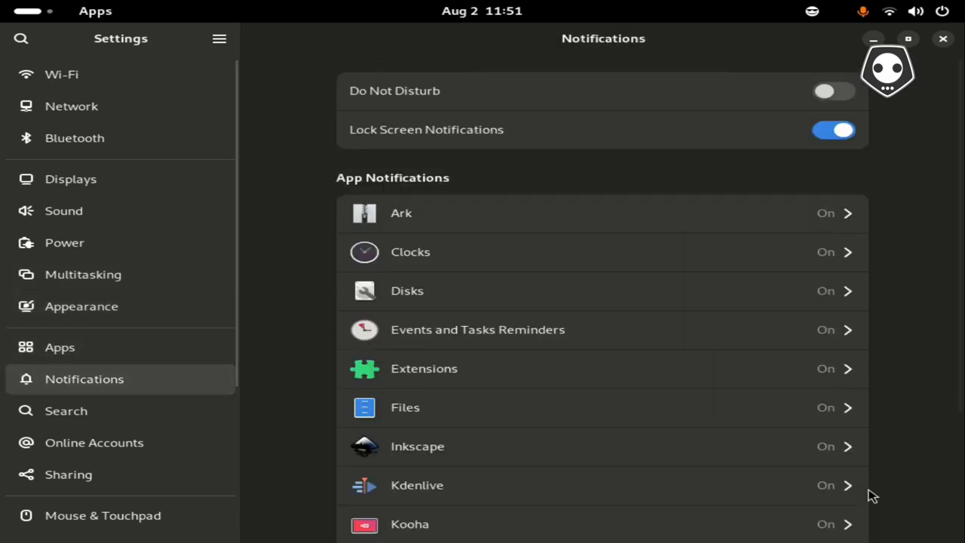
left_click(943, 39)
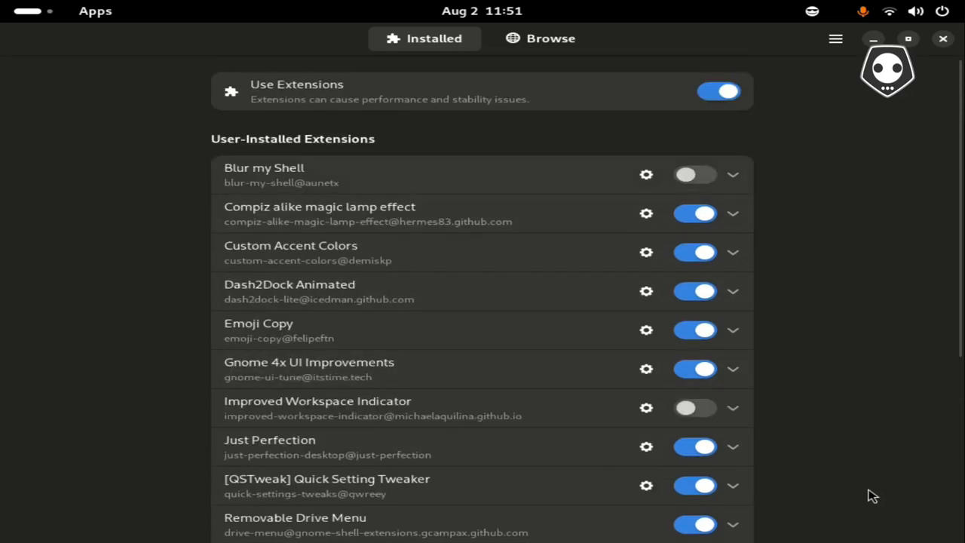
Under System Extensions, switch Apps Menu off and back on so it stays enabled.
scroll("down", 3)
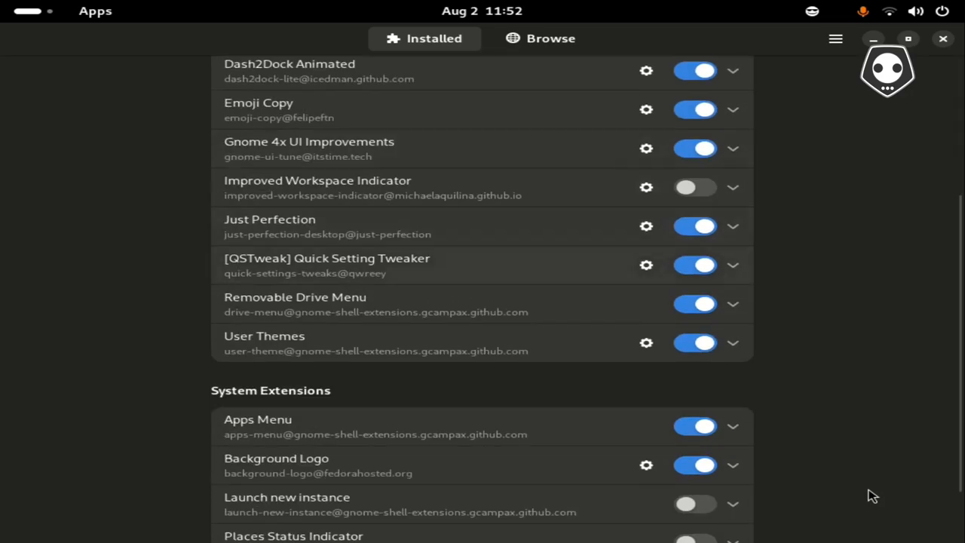
scroll("down", 3)
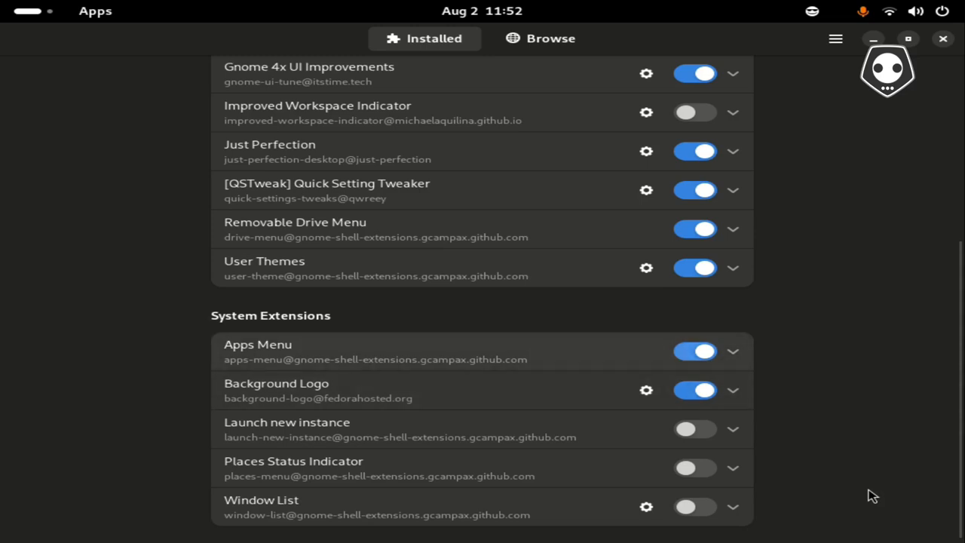
left_click(693, 352)
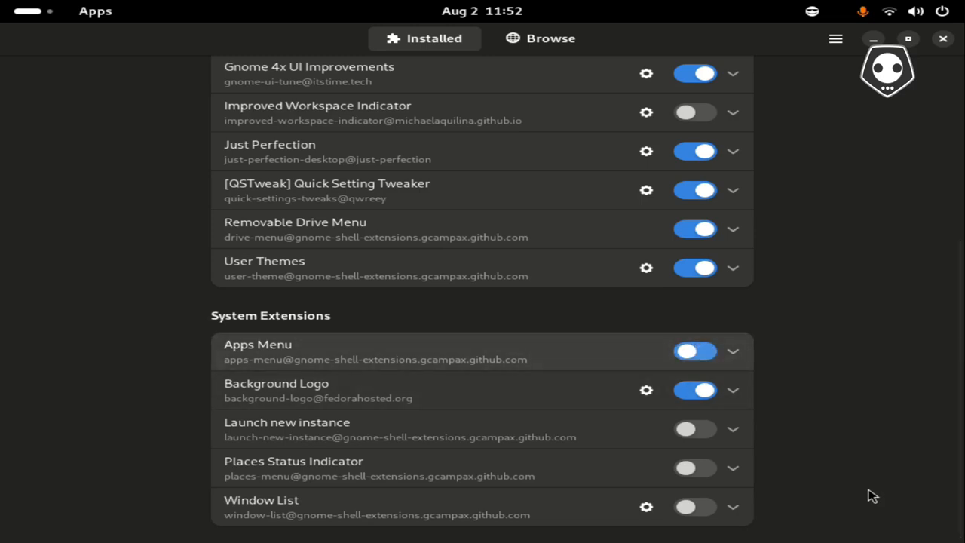
left_click(694, 351)
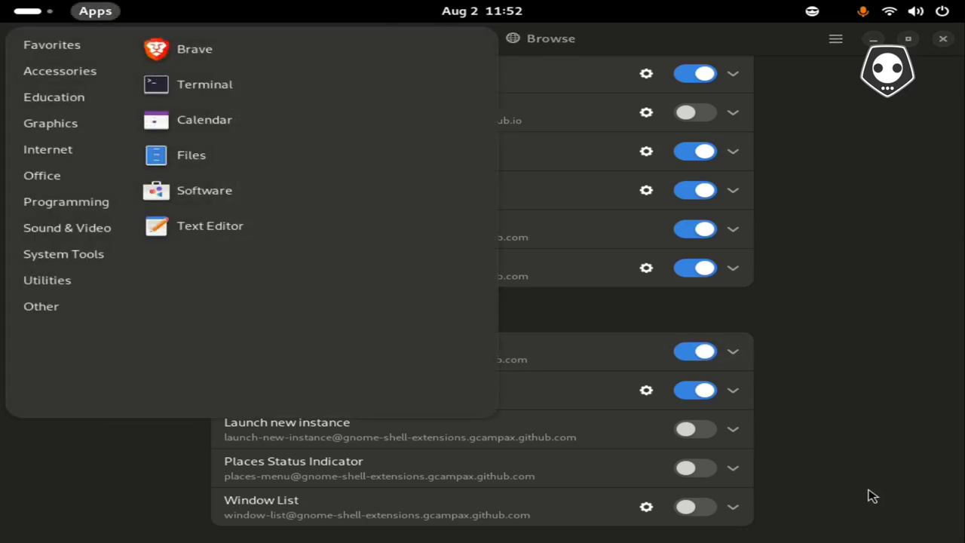
Browse Apps Menu categories including Sound & Video, then close the menu over Extensions.
left_click(55, 96)
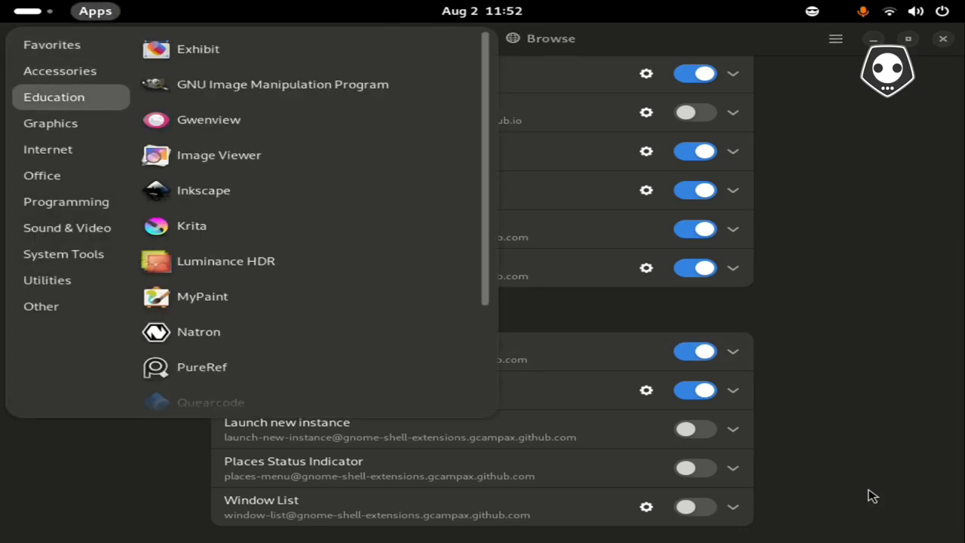
left_click(66, 228)
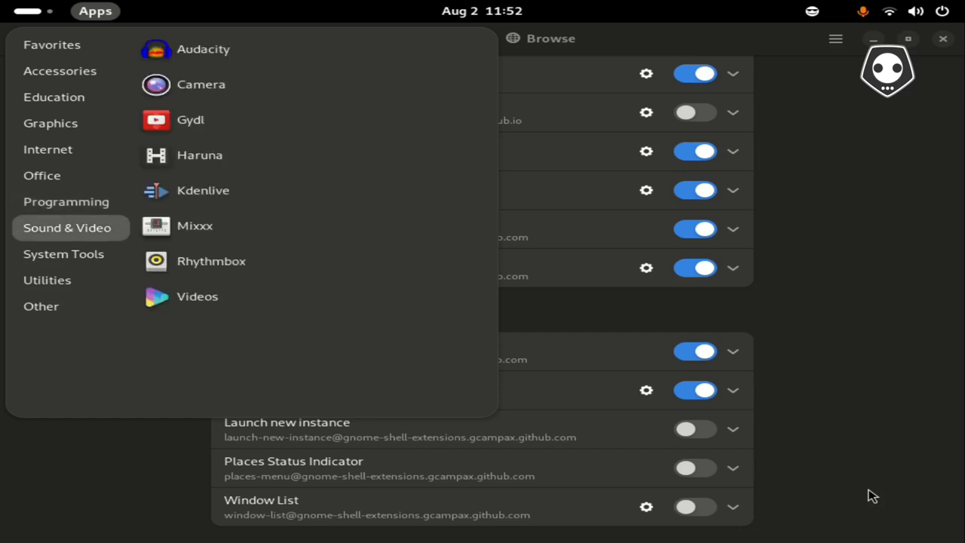
left_click(41, 305)
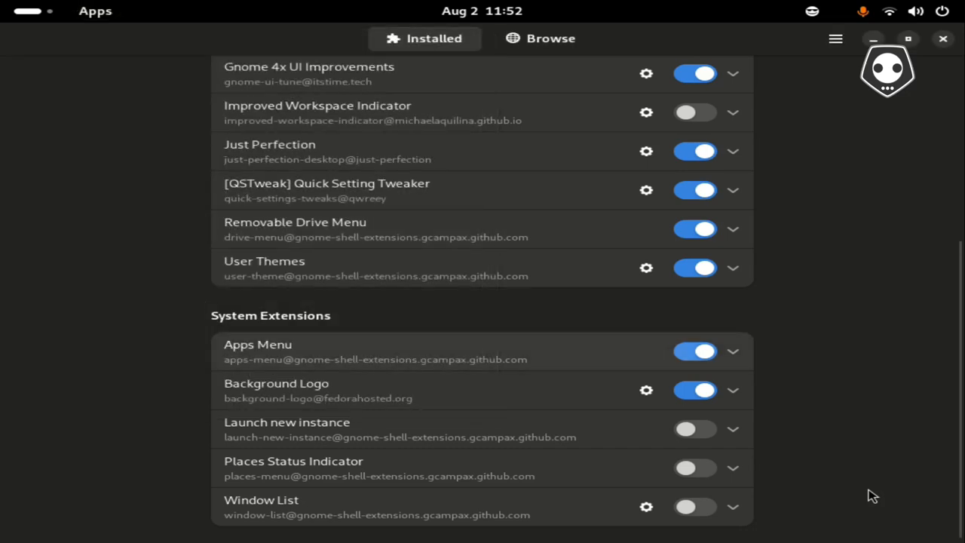
left_click(694, 351)
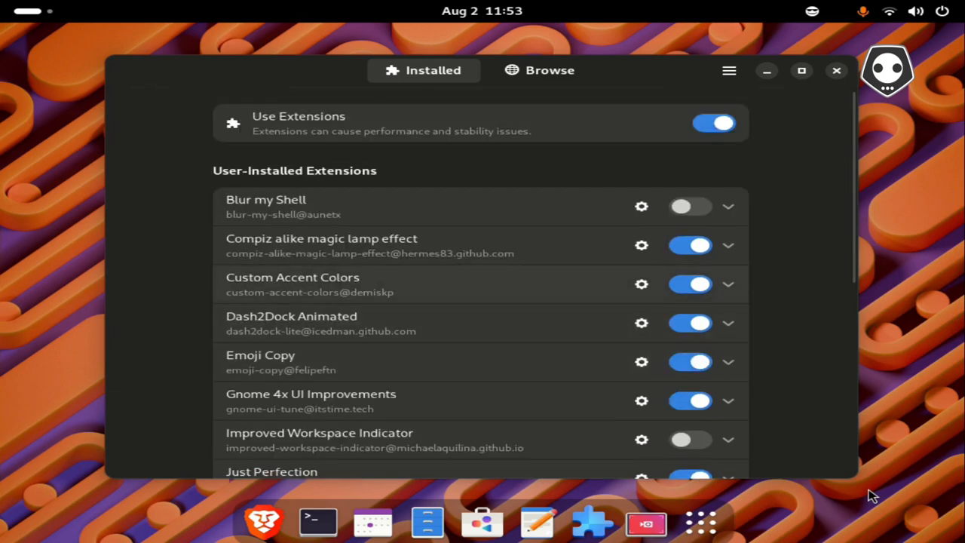
mouse_move(643, 284)
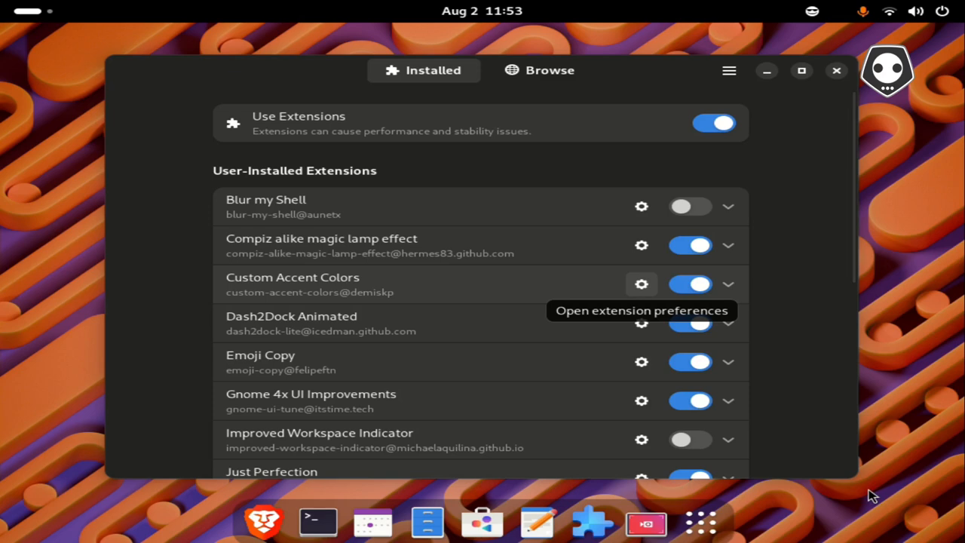